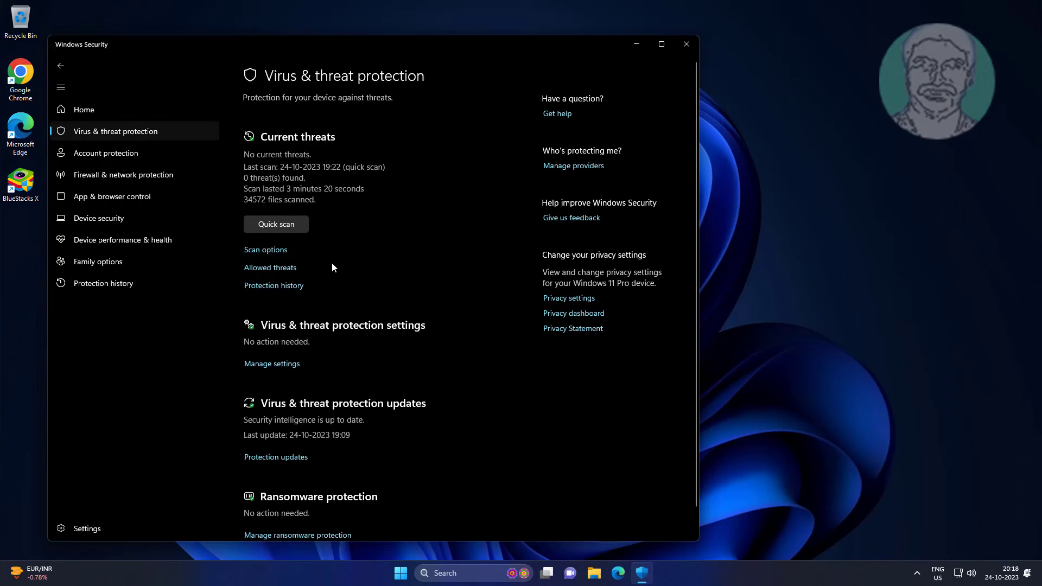
Switch off real-time protection, cloud-delivered protection and automatic sample submission, then close Windows Security
left_click(271, 363)
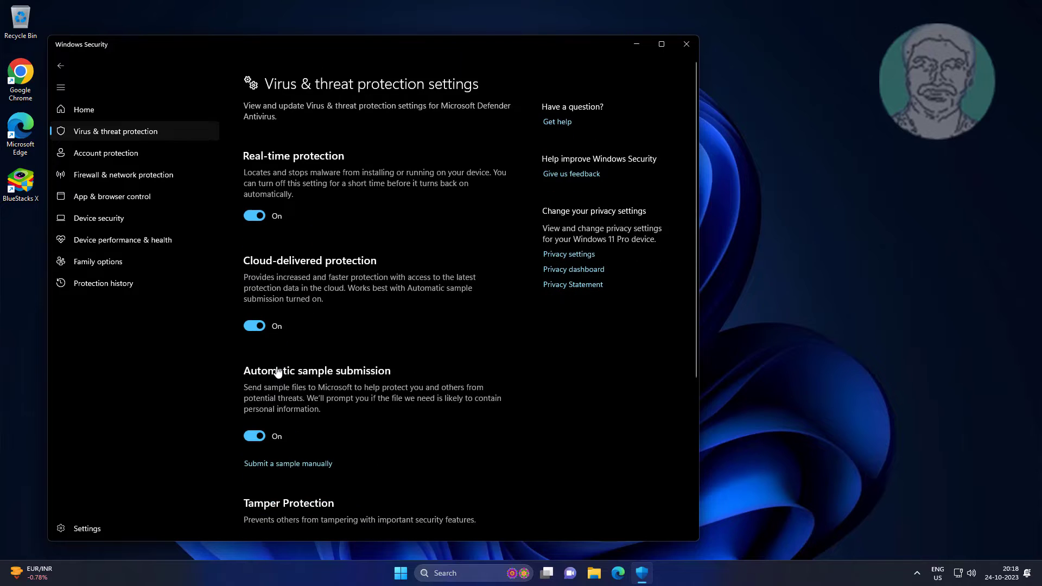
scroll("down", 3)
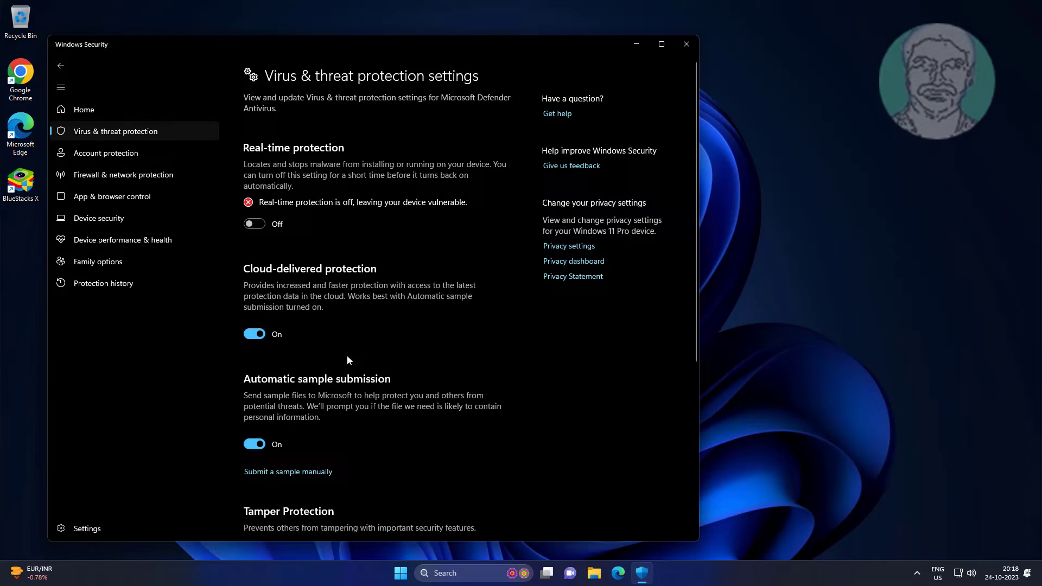
left_click(254, 335)
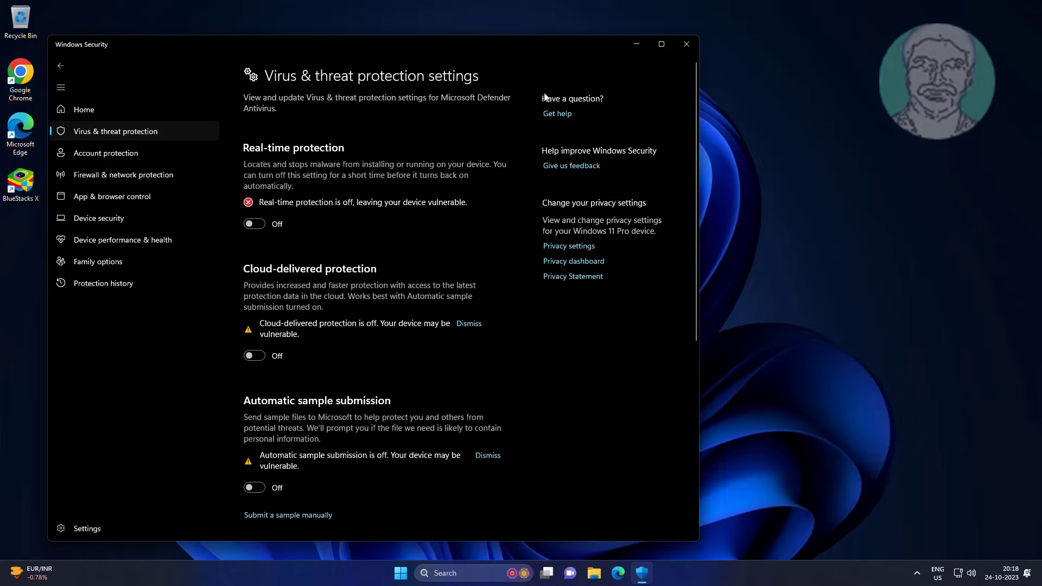
left_click(686, 44)
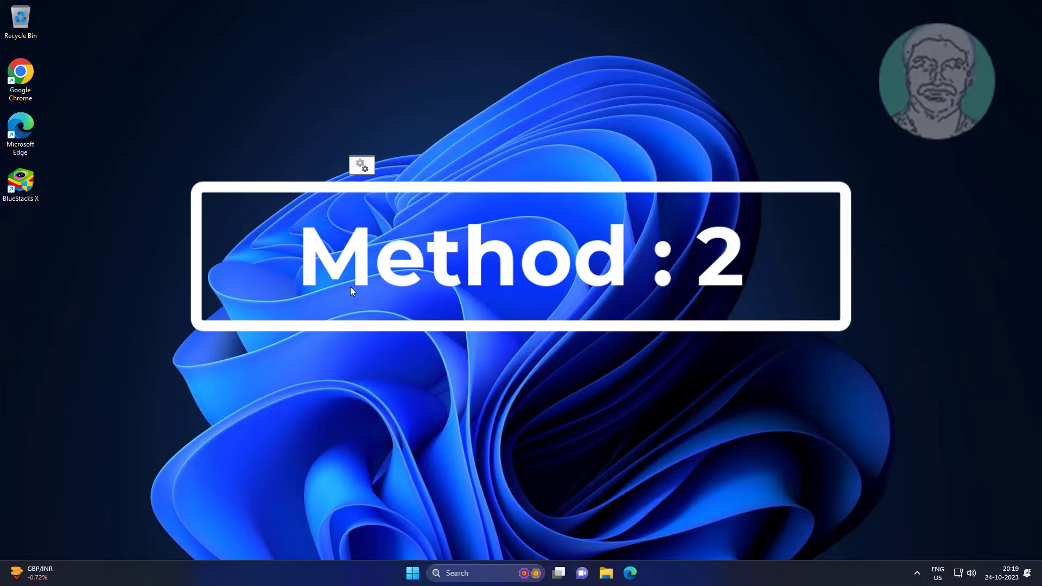
Create a desktop folder 'batfolder', move bios_date.bat into it and confirm it is inside
right_click(355, 290)
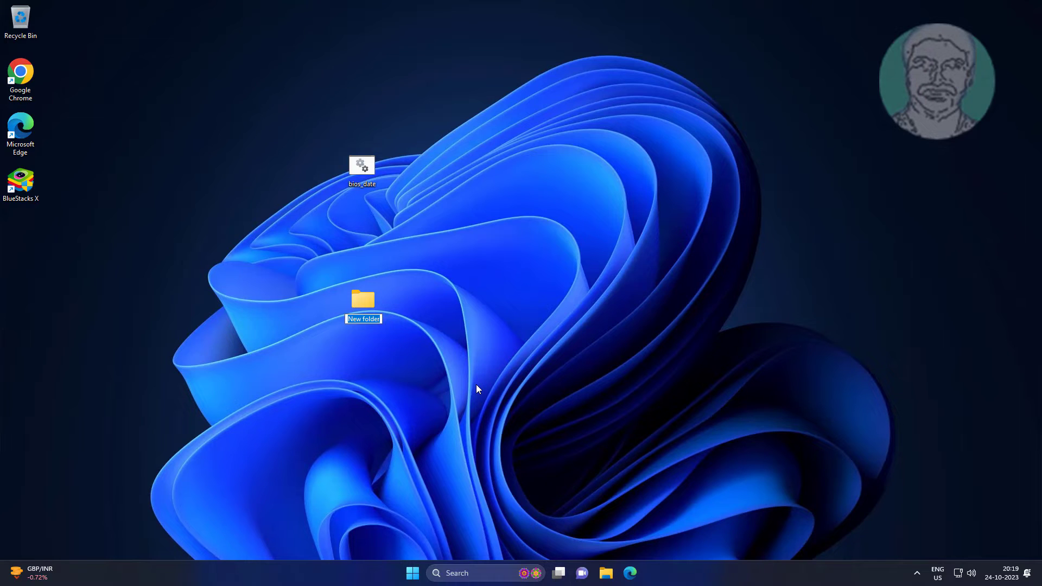
type("batfolder")
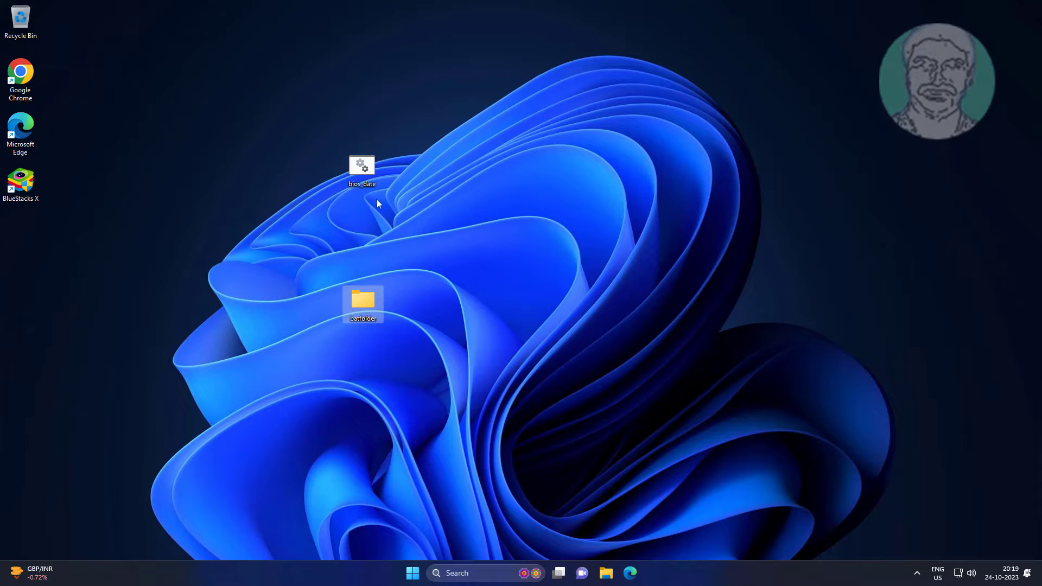
left_click(362, 165)
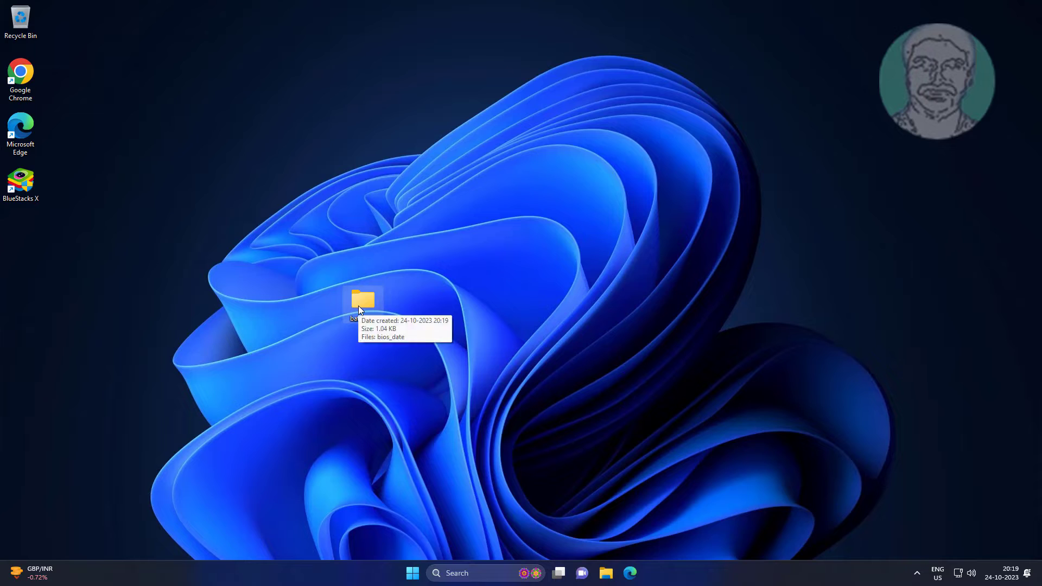
mouse_move(369, 309)
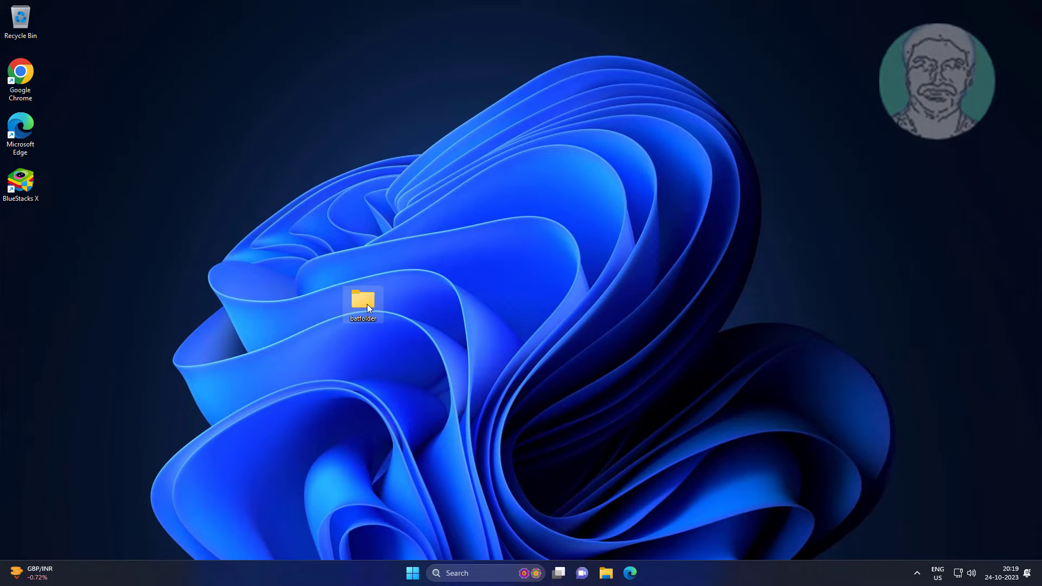
double_click(363, 302)
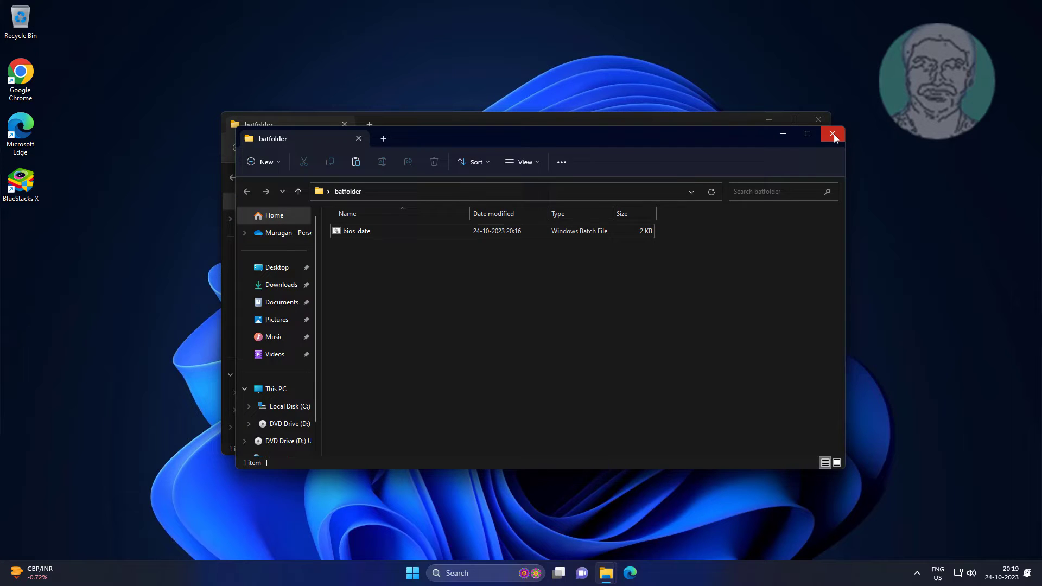
left_click(831, 133)
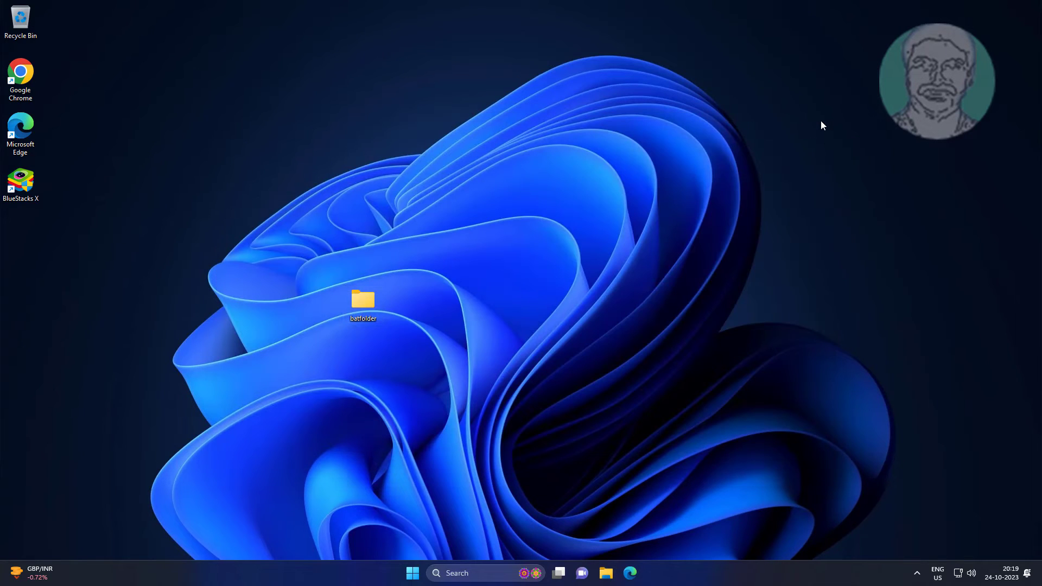
Reopen Windows Security from the system tray and go to the scan Exclusions page
left_click(916, 573)
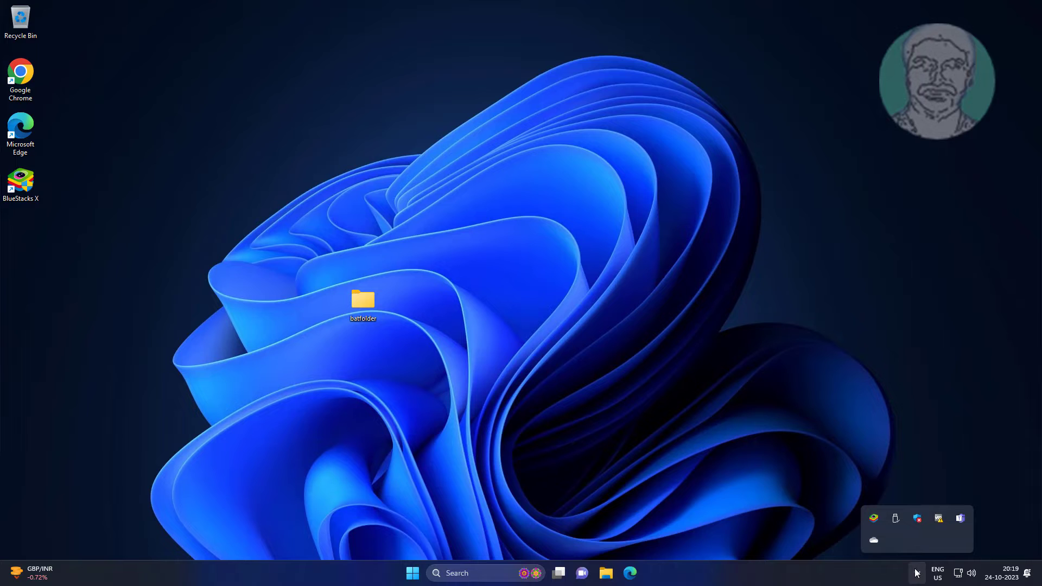
left_click(917, 518)
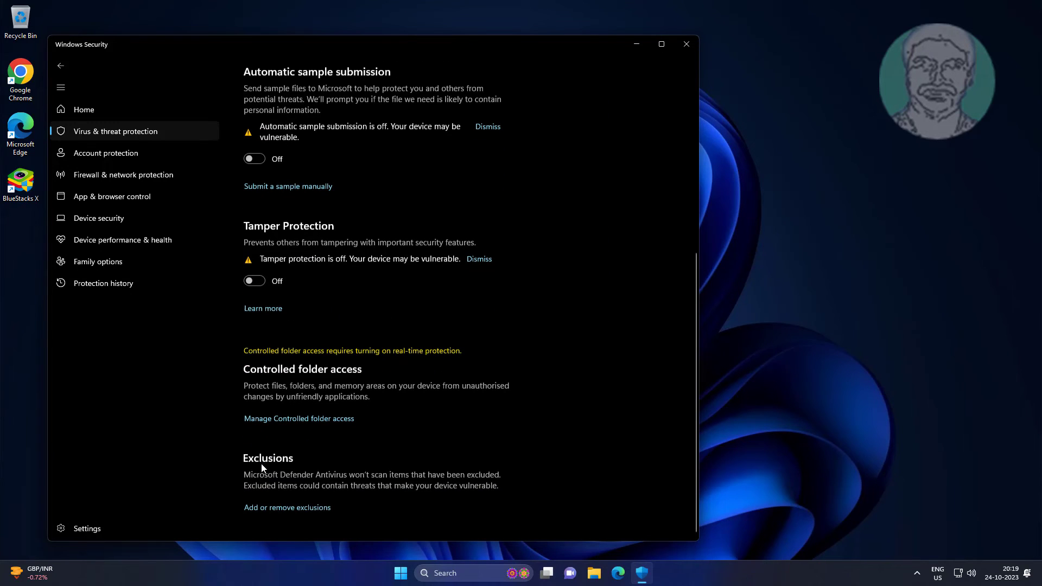
scroll("up", 3)
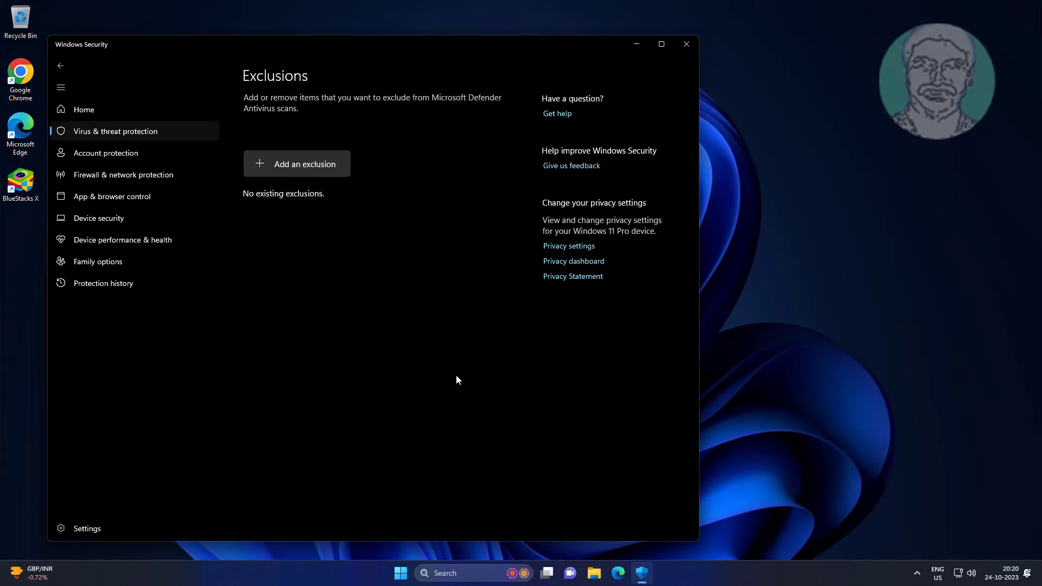
left_click(304, 163)
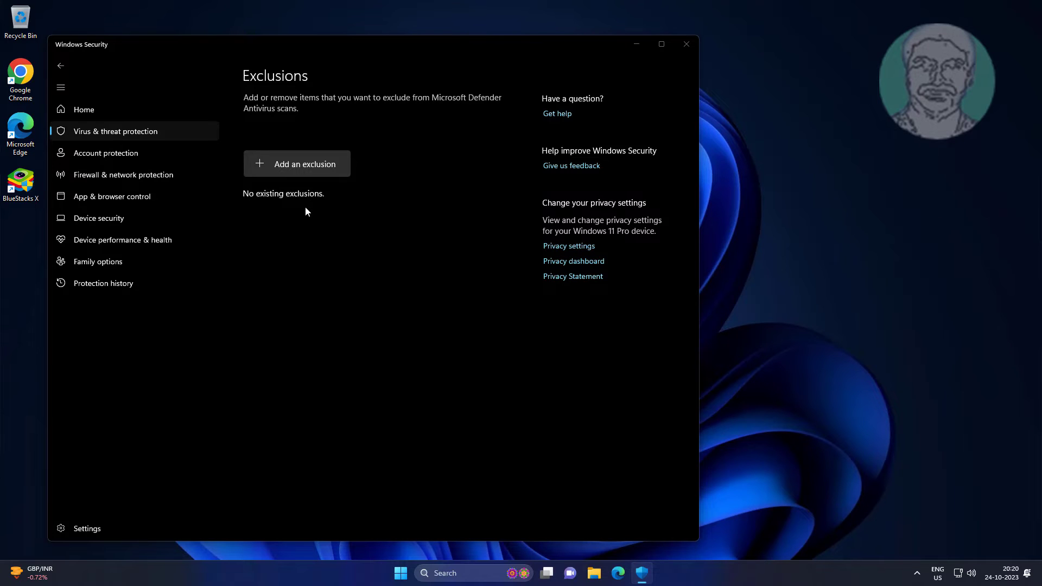
Add the desktop batfolder as a folder exclusion and close Windows Security
left_click(296, 163)
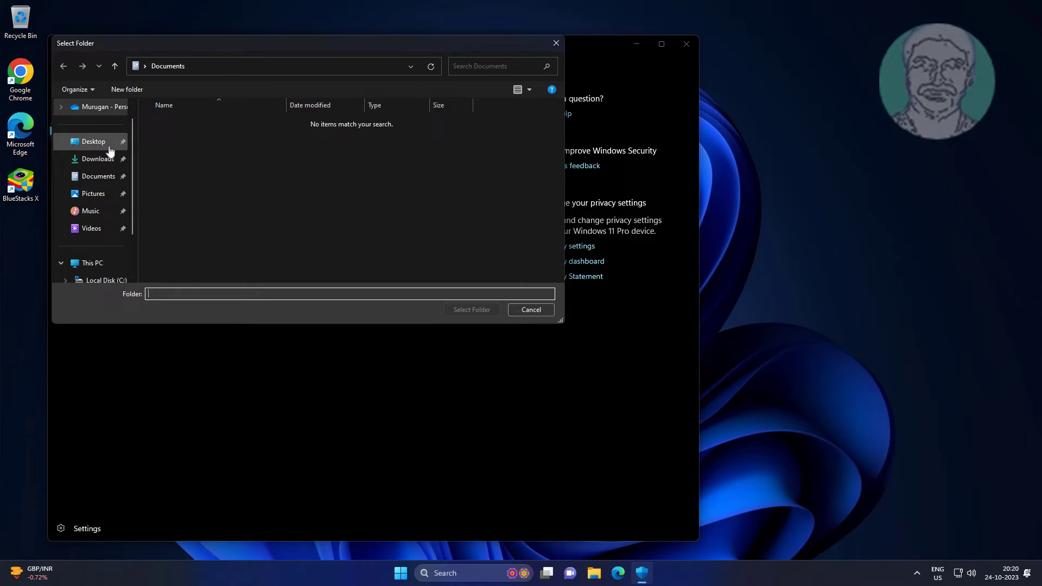
left_click(93, 141)
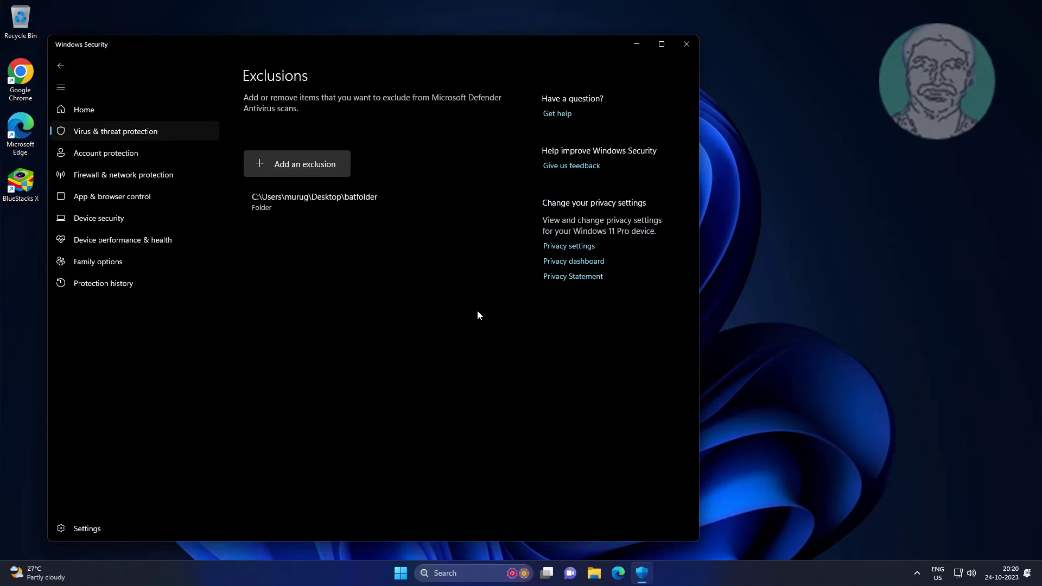
left_click(686, 43)
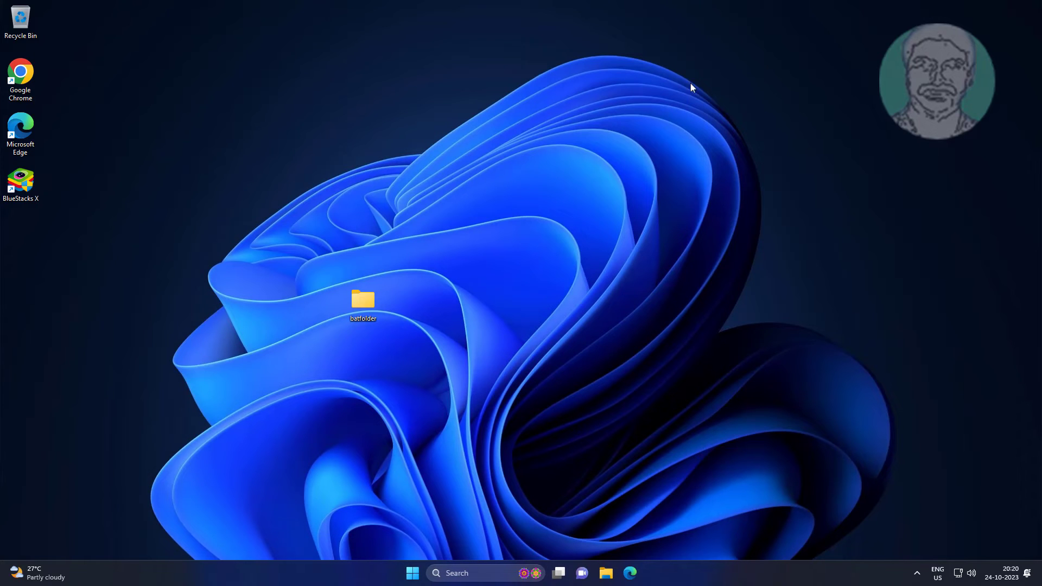
Check that bios_date.bat is still inside batfolder, then return to the desktop
left_click(363, 301)
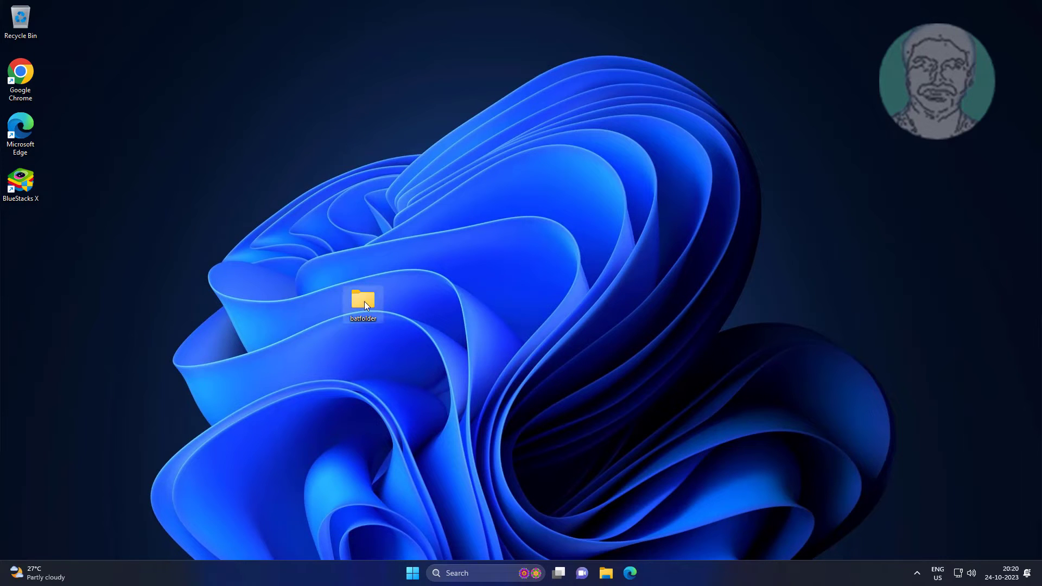
double_click(363, 300)
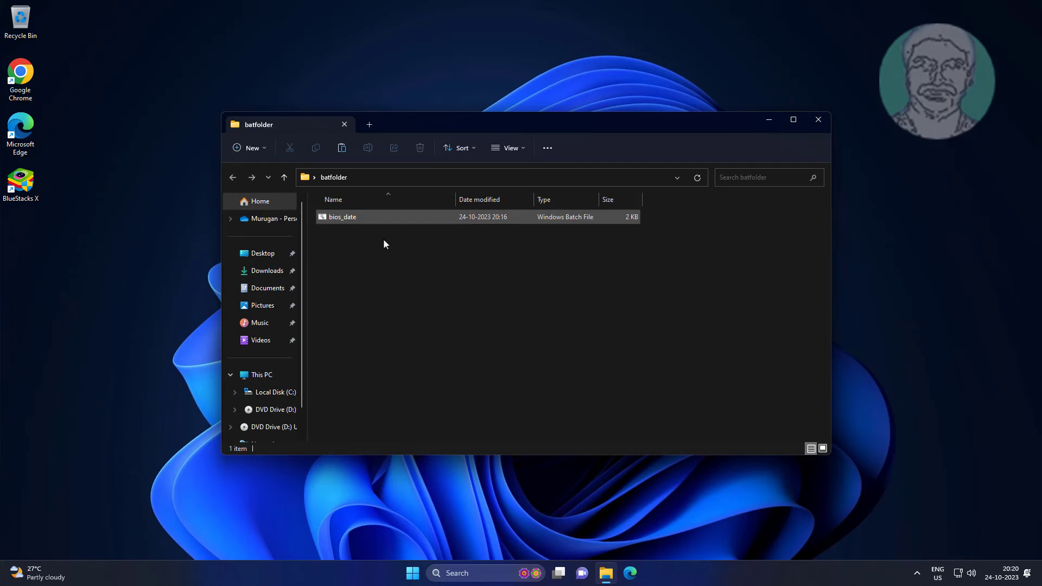
left_click(343, 216)
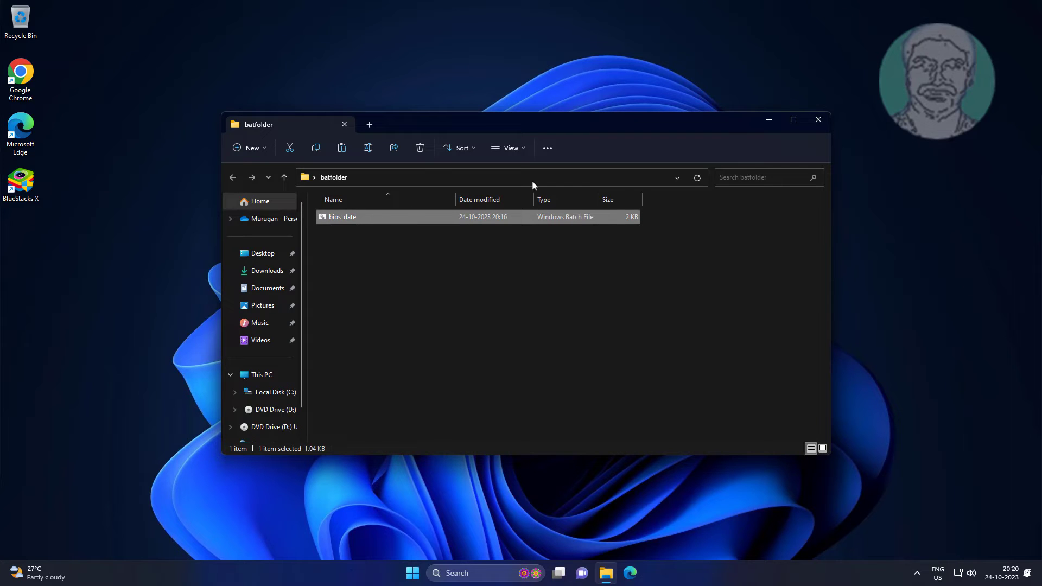
left_click(819, 119)
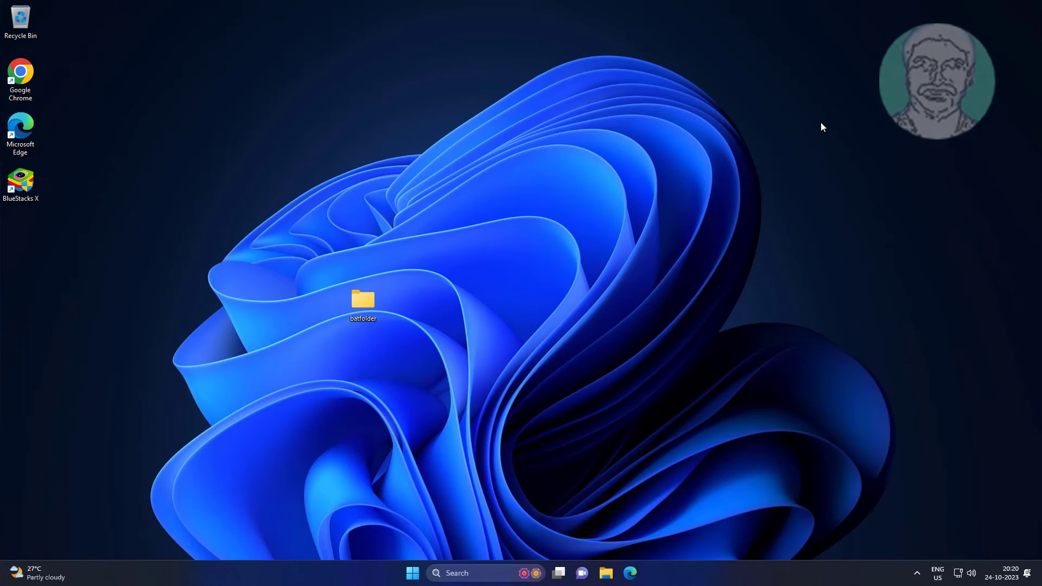
left_click(362, 300)
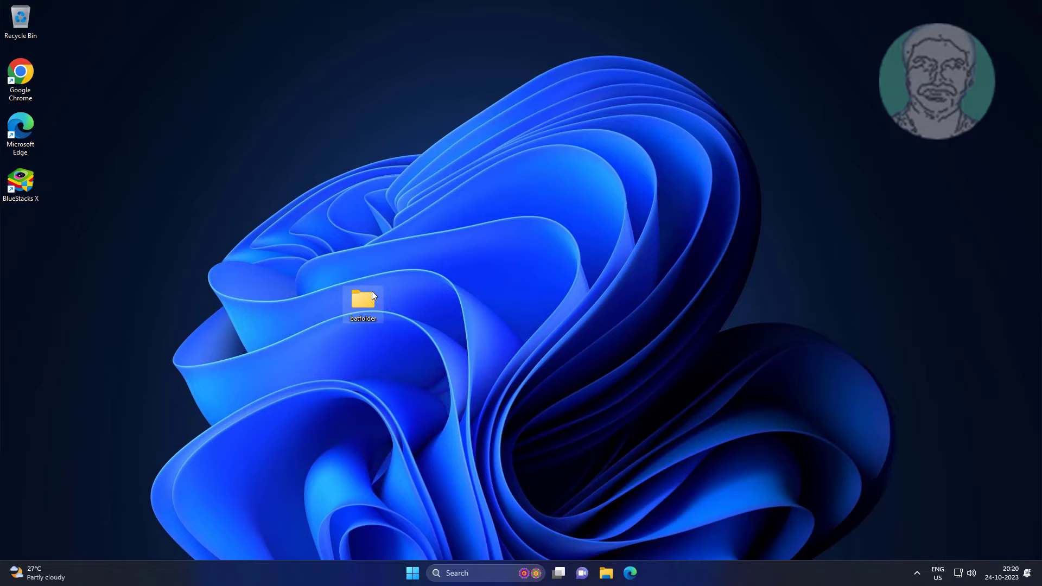
Bring up bios_date.bat's Properties on the Security tab and its Advanced security settings
double_click(364, 302)
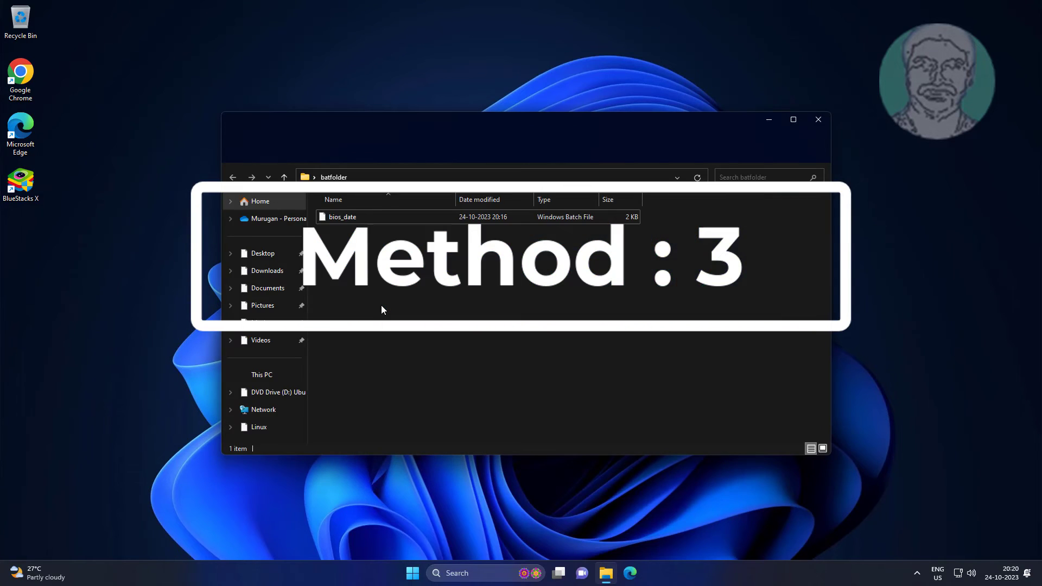
left_click(371, 217)
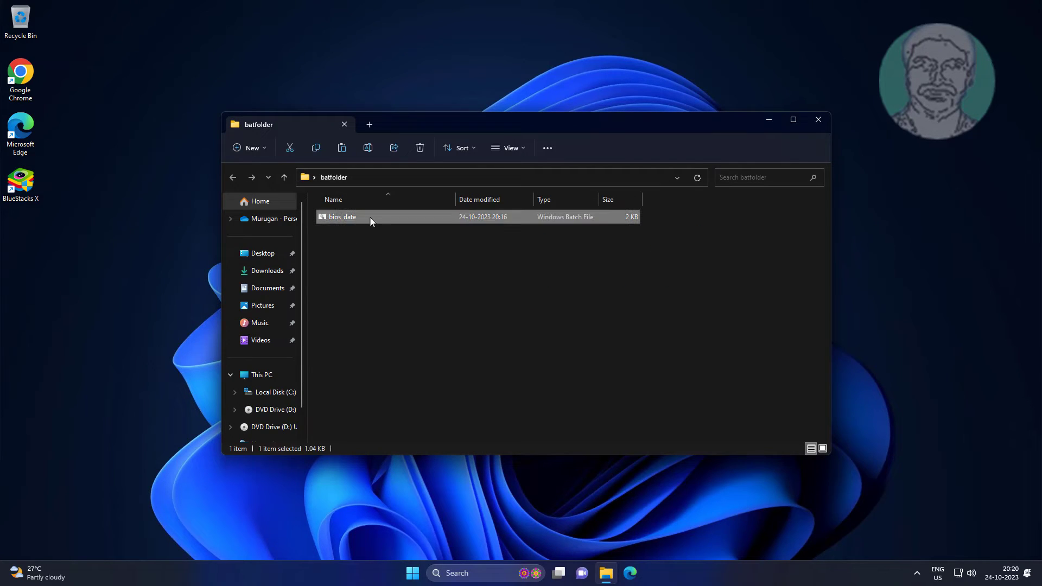
right_click(371, 217)
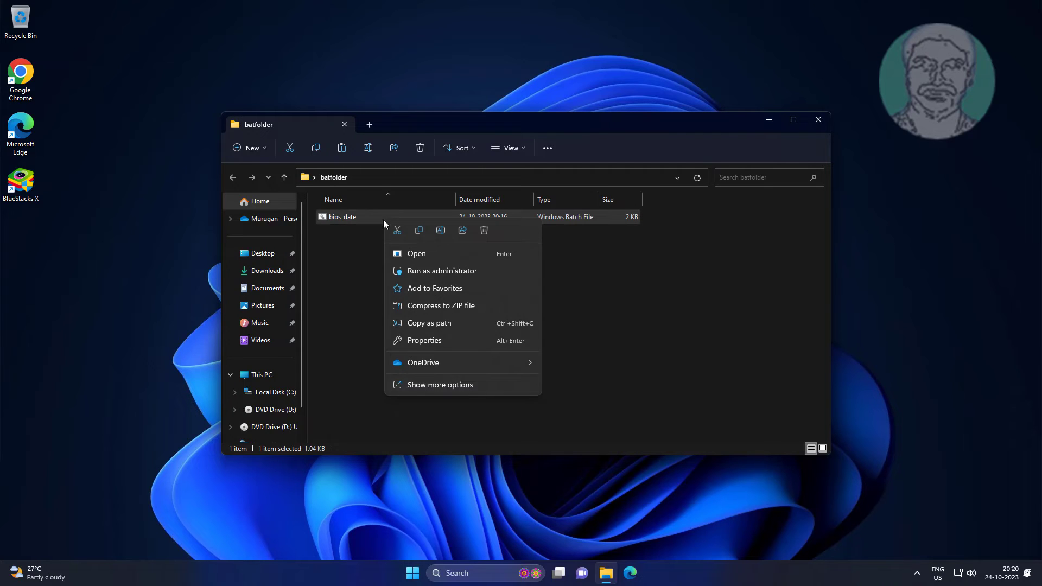
left_click(439, 345)
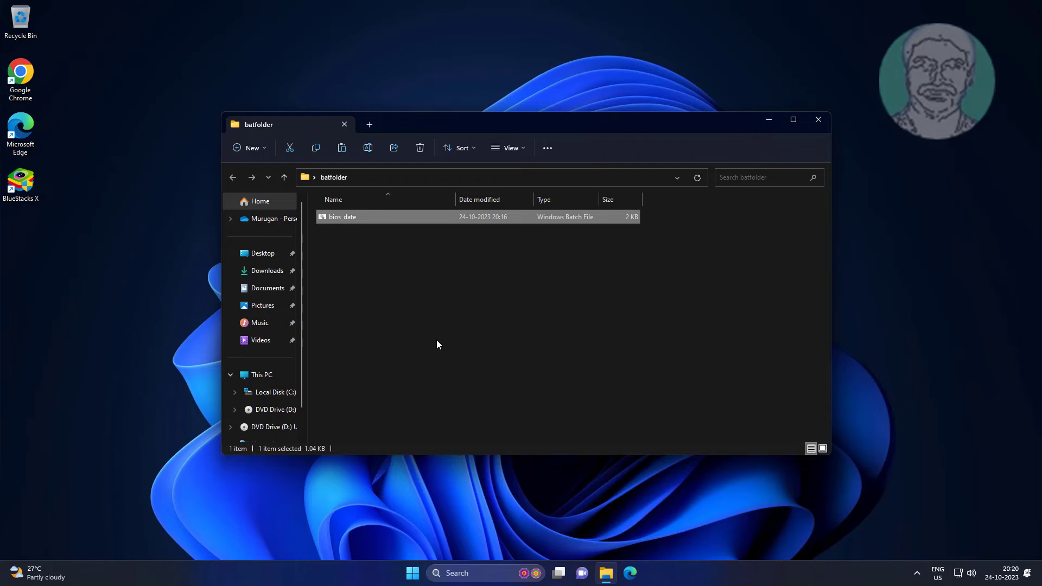
left_click(341, 216)
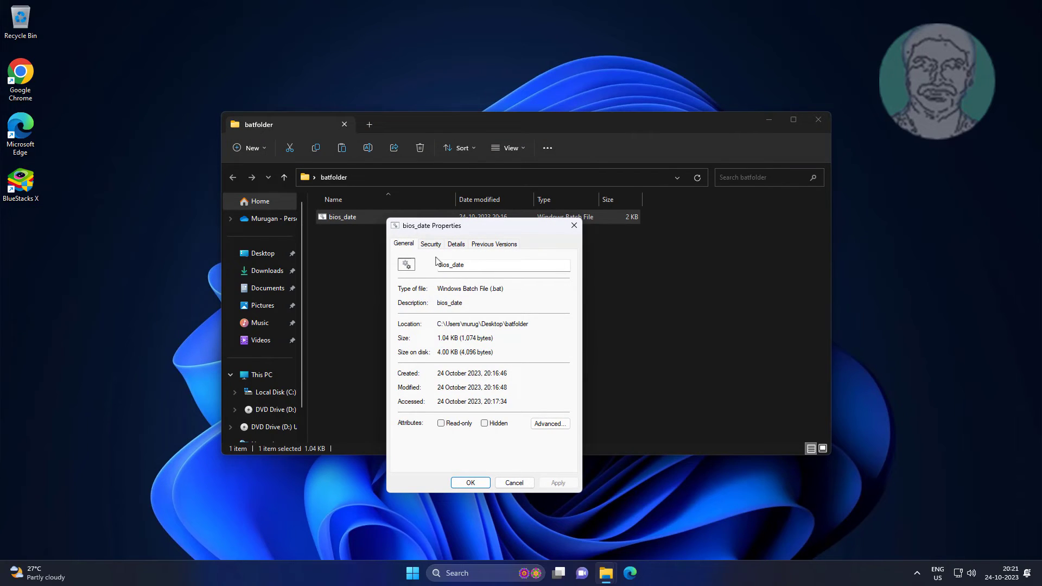
left_click(431, 245)
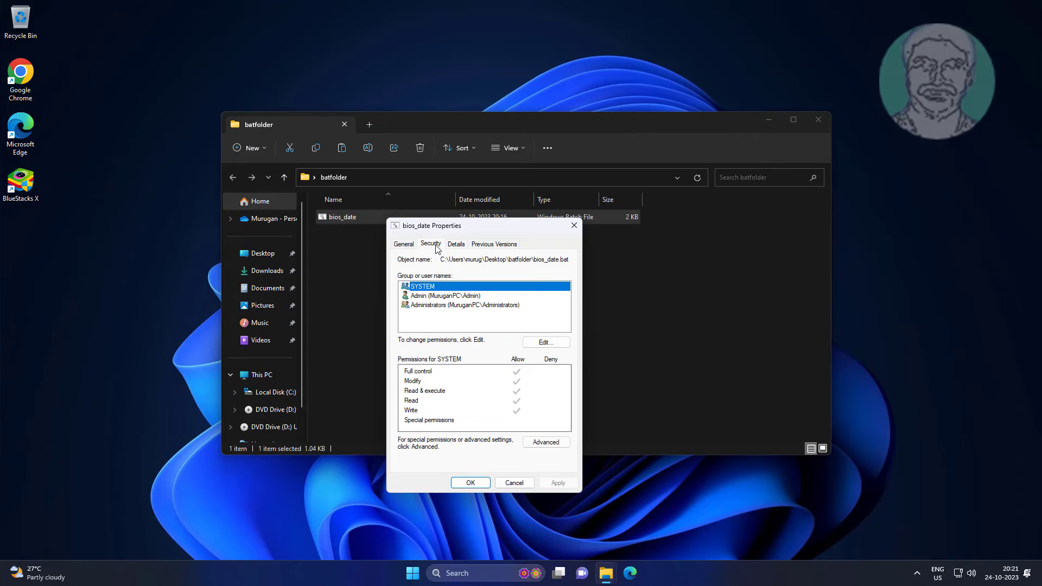
left_click(546, 443)
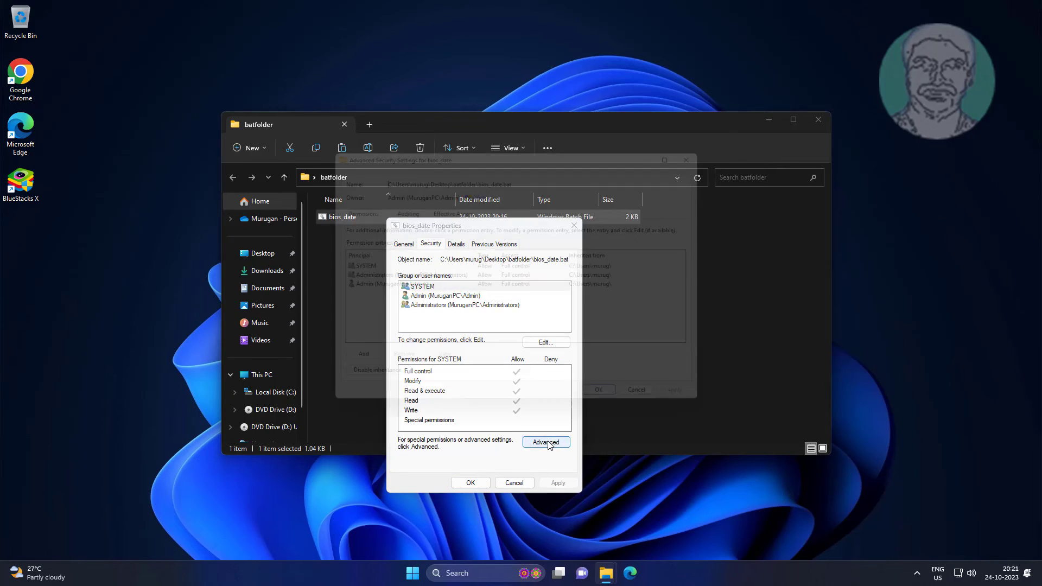
Change the owner of bios_date.bat to Everyone
left_click(546, 443)
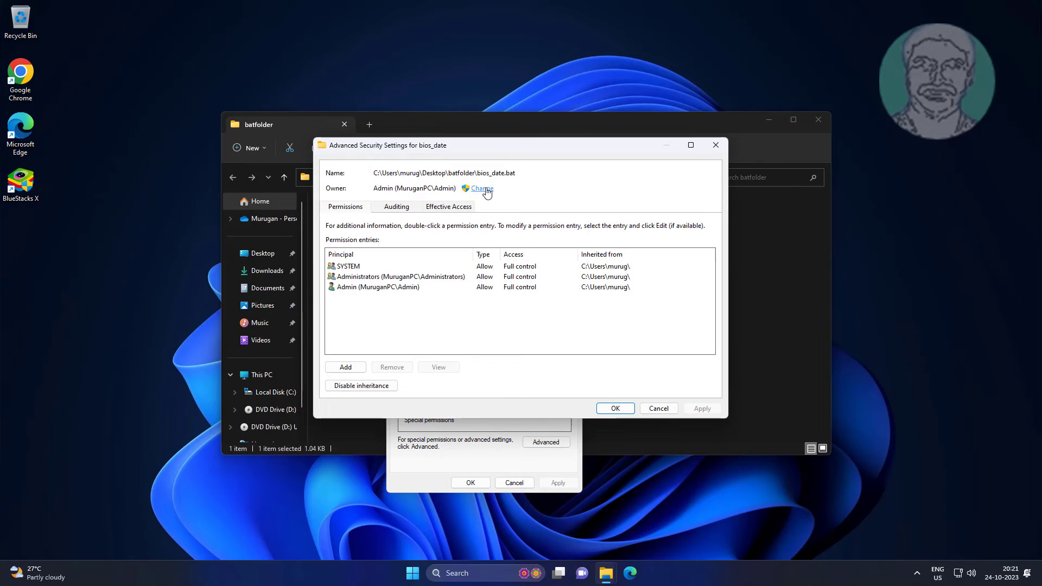
left_click(480, 188)
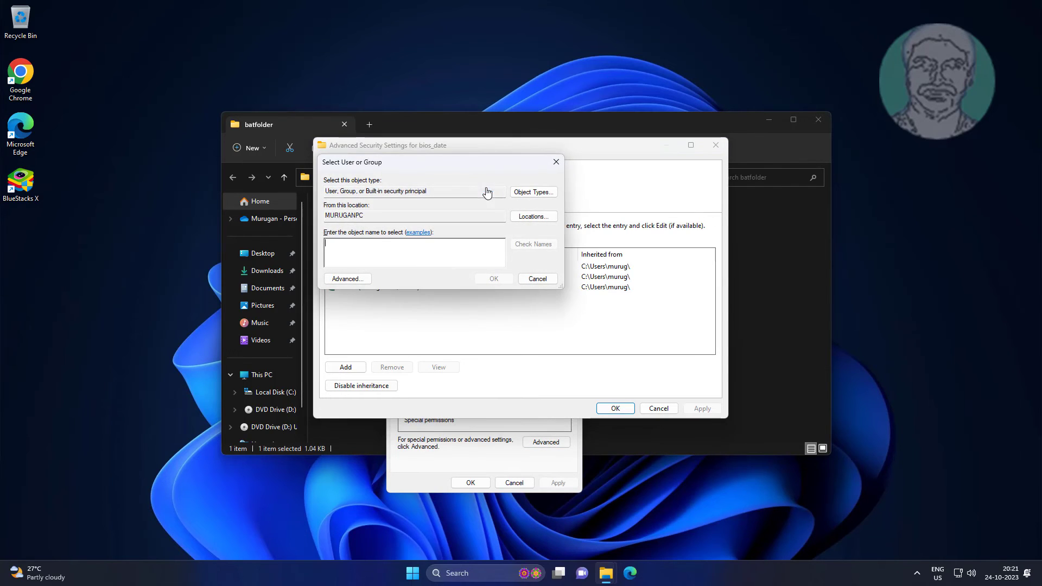
type("ever")
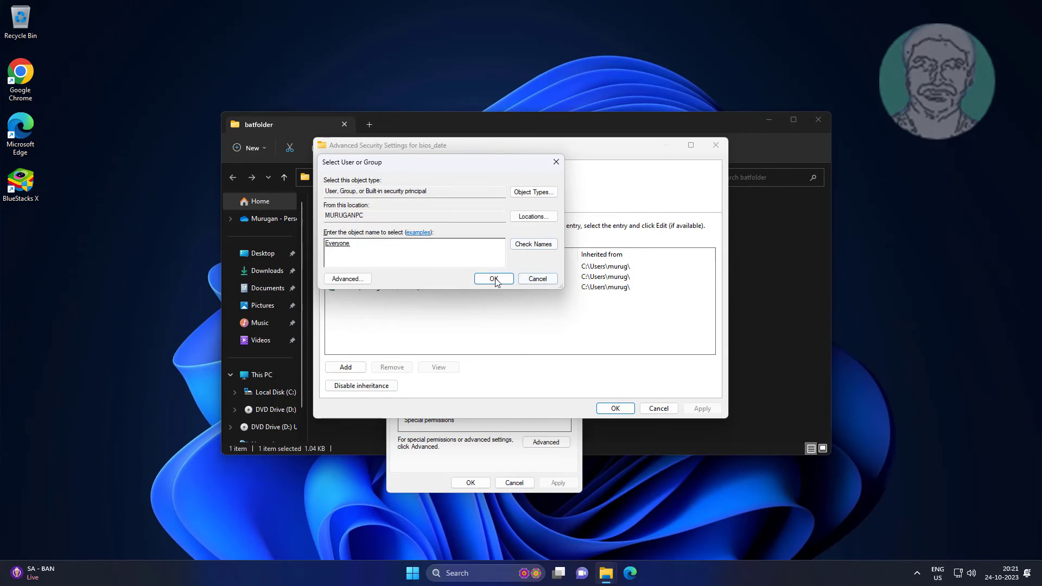
left_click(494, 278)
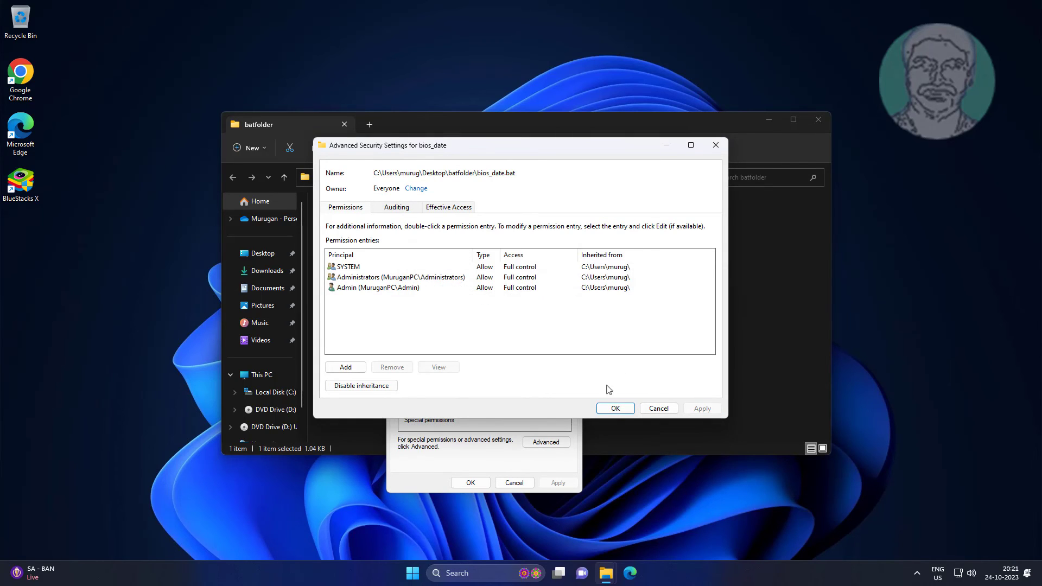
Apply the owner change, close the file's properties and the batfolder window
left_click(615, 408)
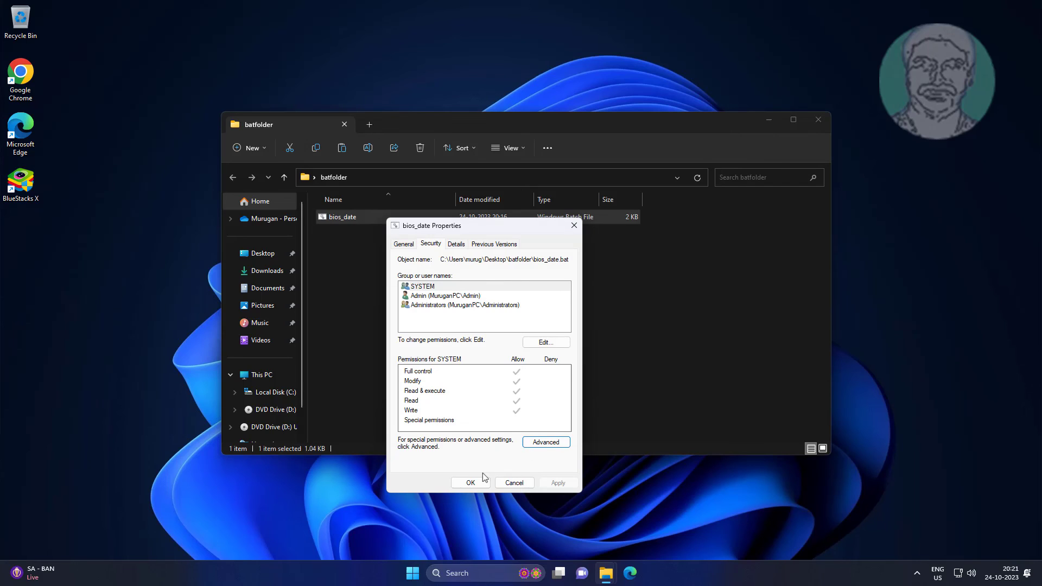
left_click(471, 482)
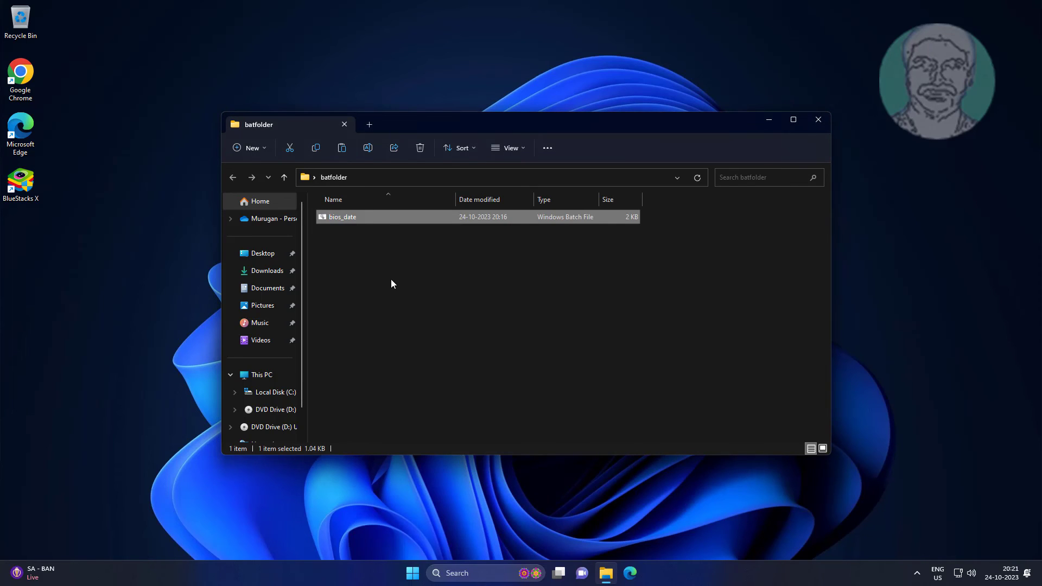
mouse_move(467, 261)
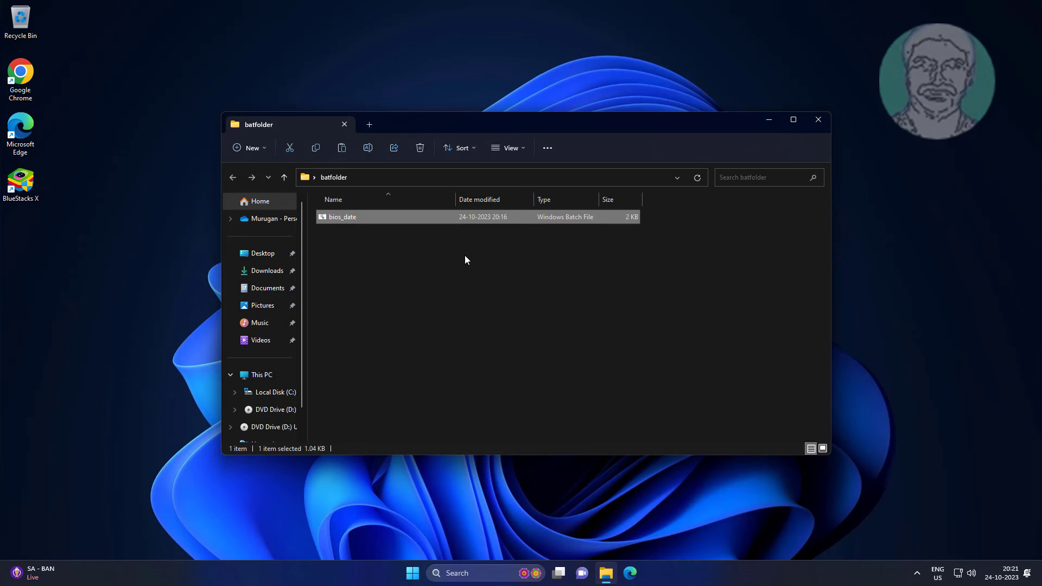
left_click(819, 120)
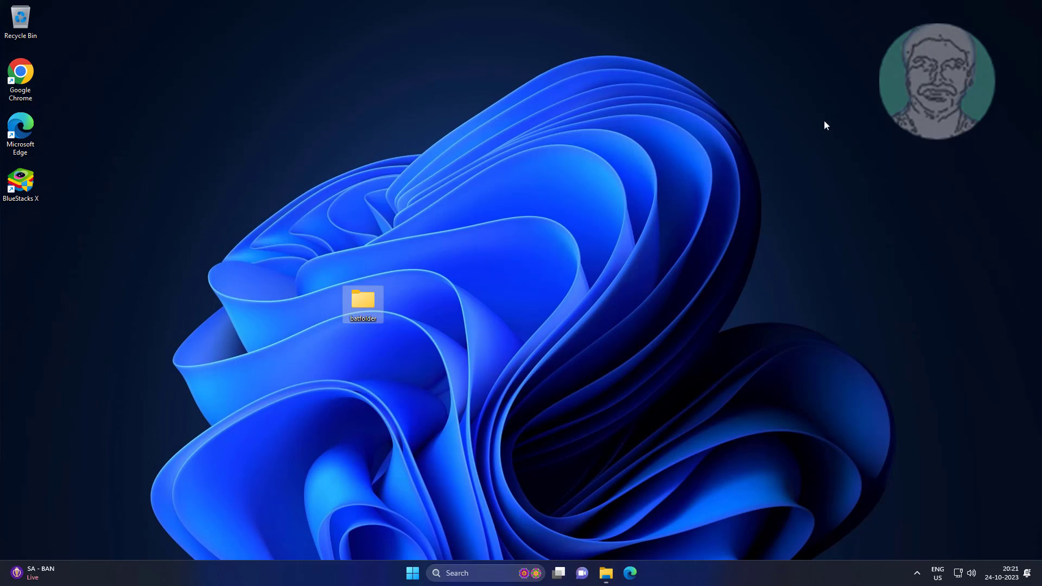